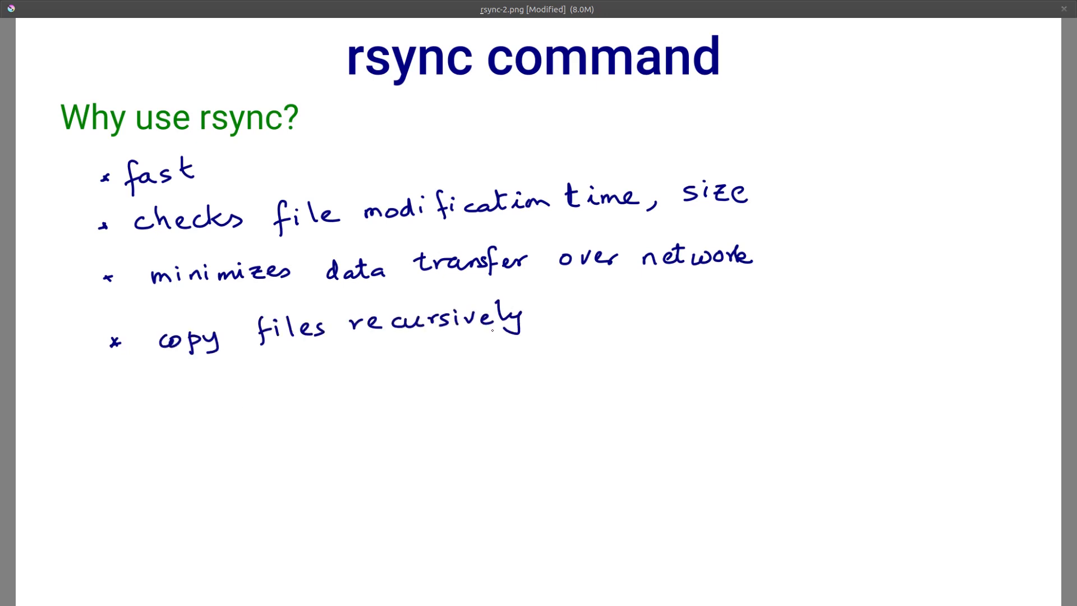
pyautogui.write('mal')
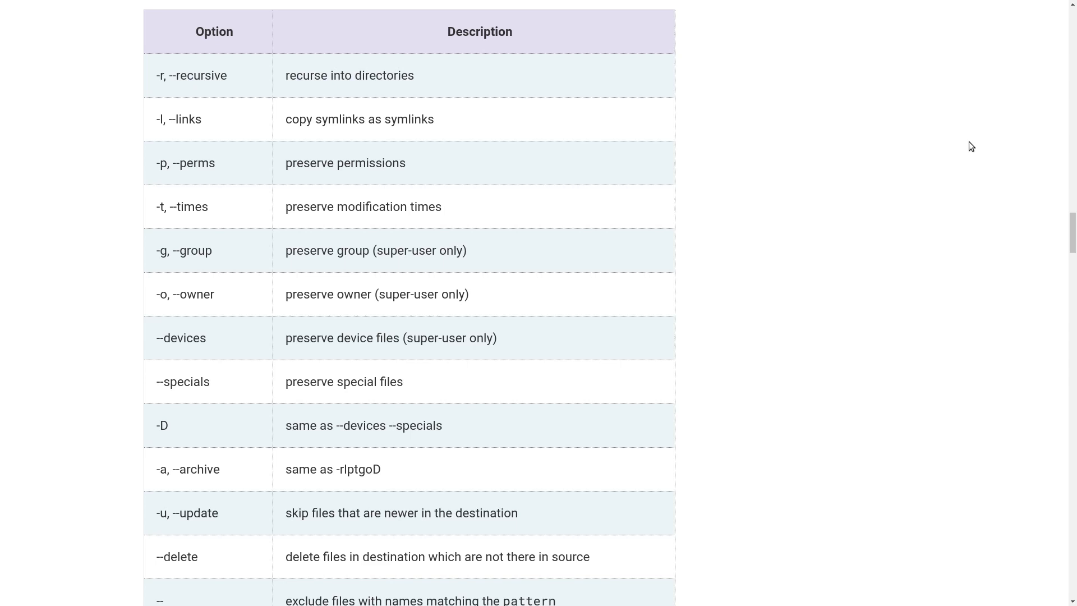
pyautogui.moveTo(993, 142)
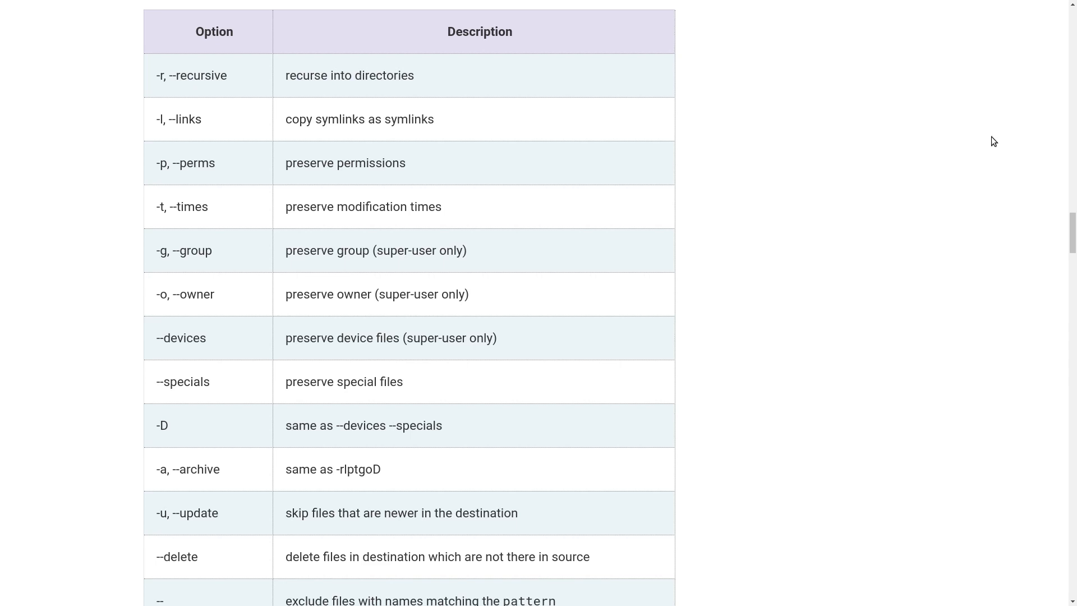
pyautogui.scroll(-3)
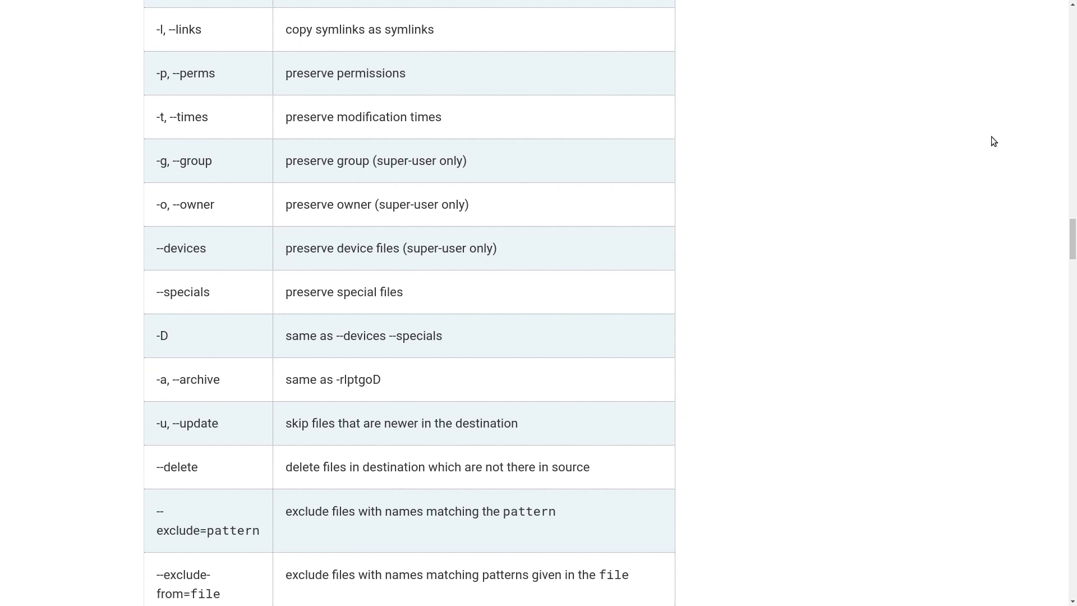
pyautogui.scroll(-3)
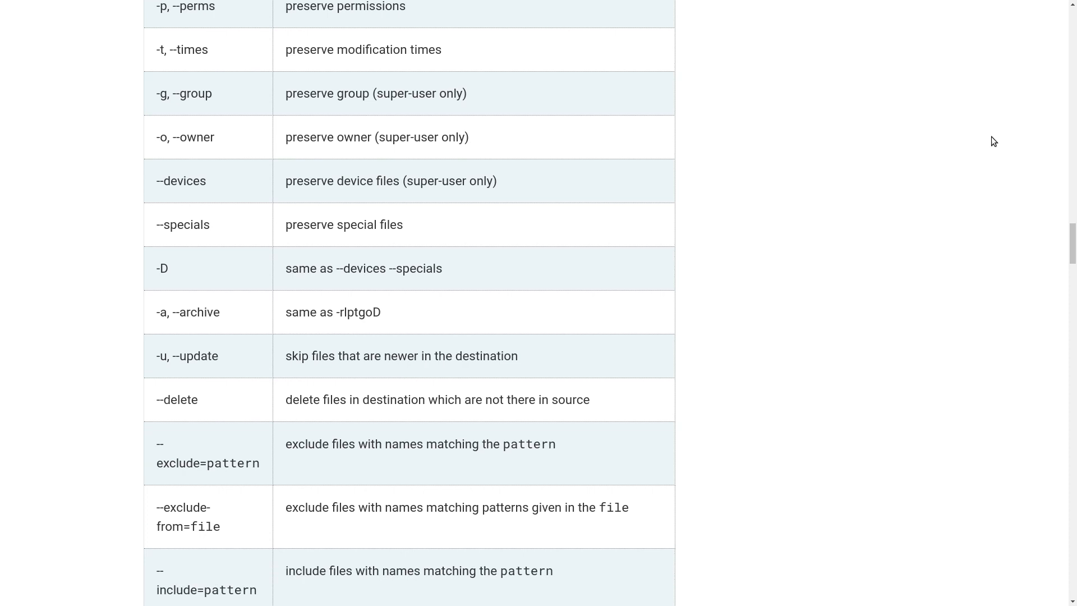
pyautogui.scroll(-3)
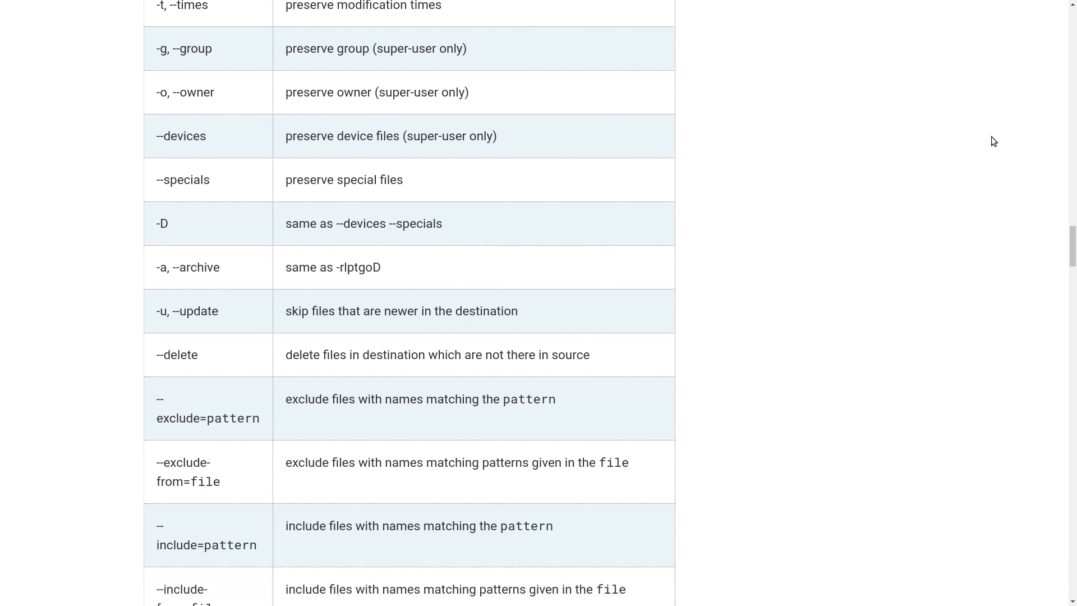
pyautogui.scroll(-3)
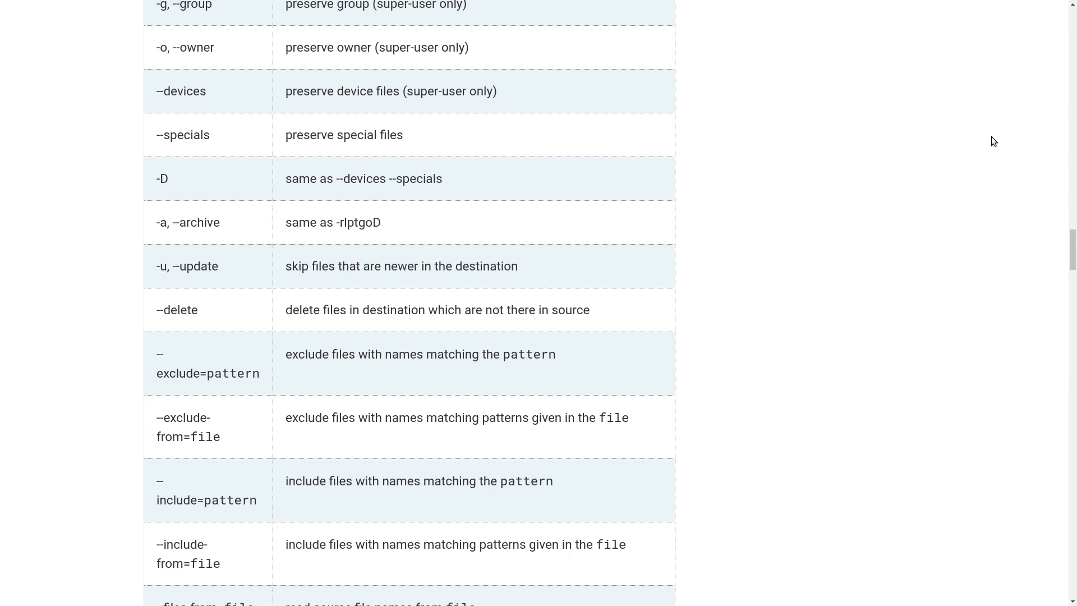
pyautogui.scroll(-3)
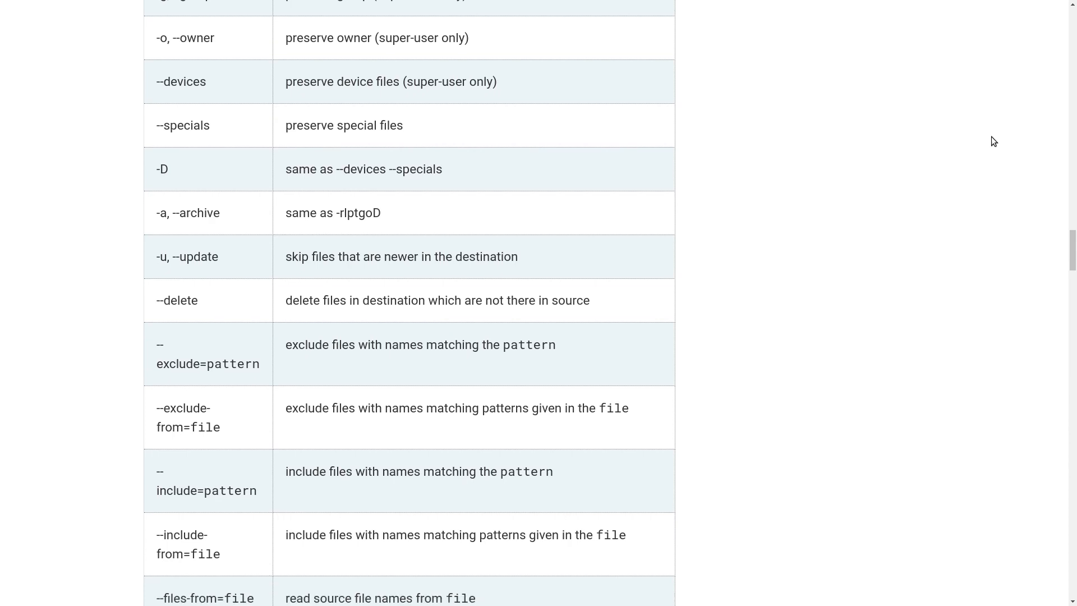
pyautogui.scroll(-3)
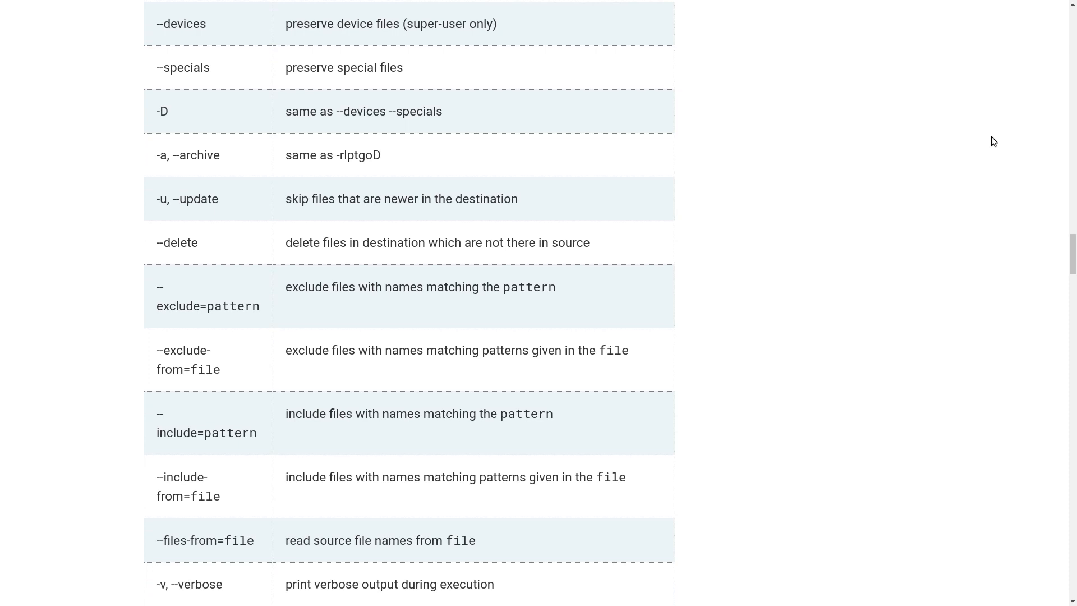
pyautogui.scroll(-3)
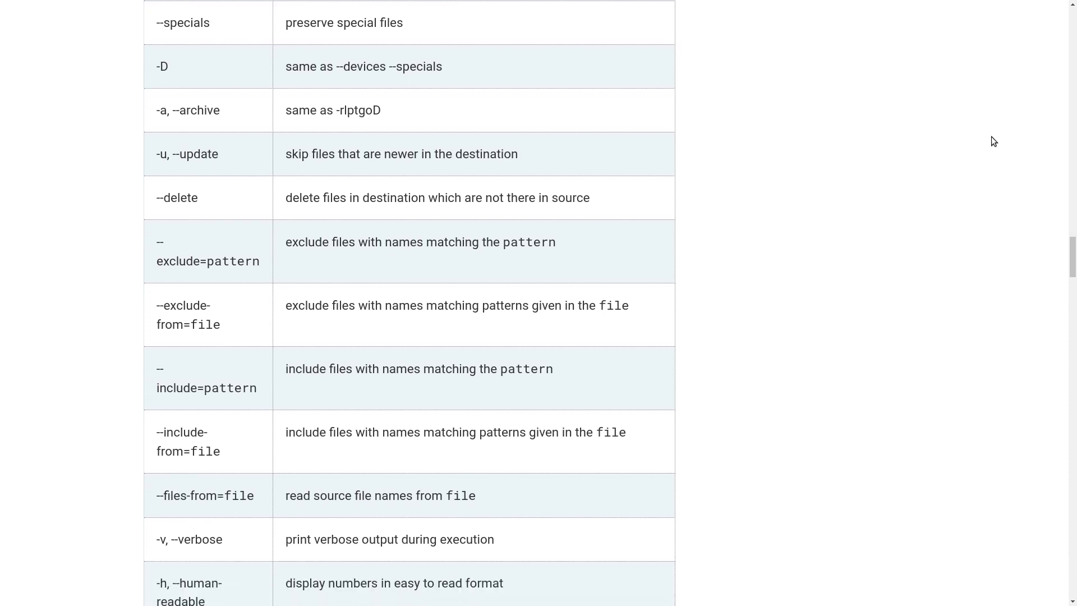
pyautogui.scroll(-3)
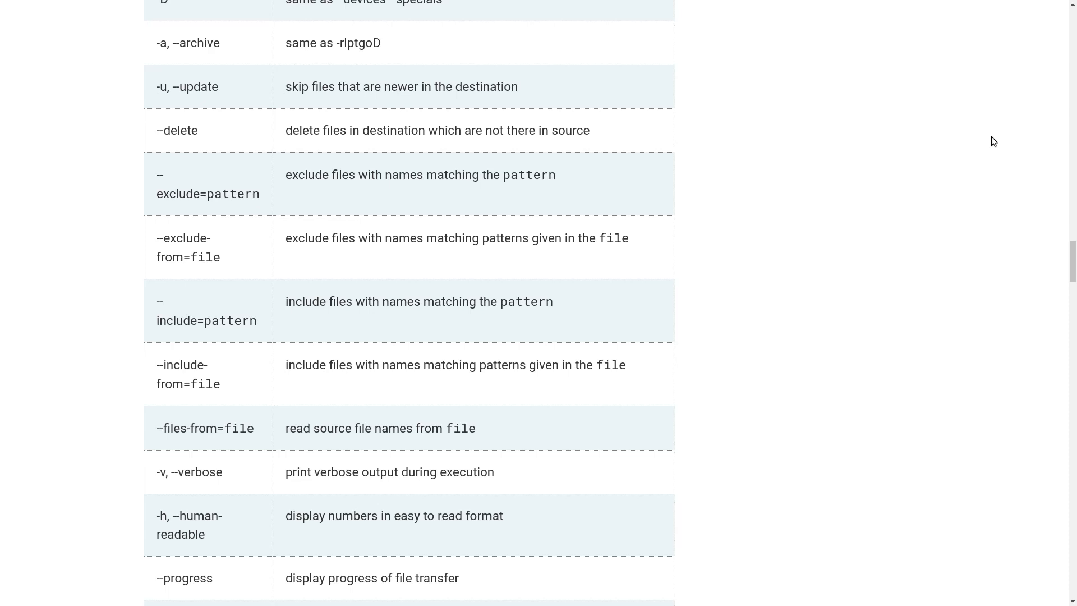
pyautogui.scroll(-3)
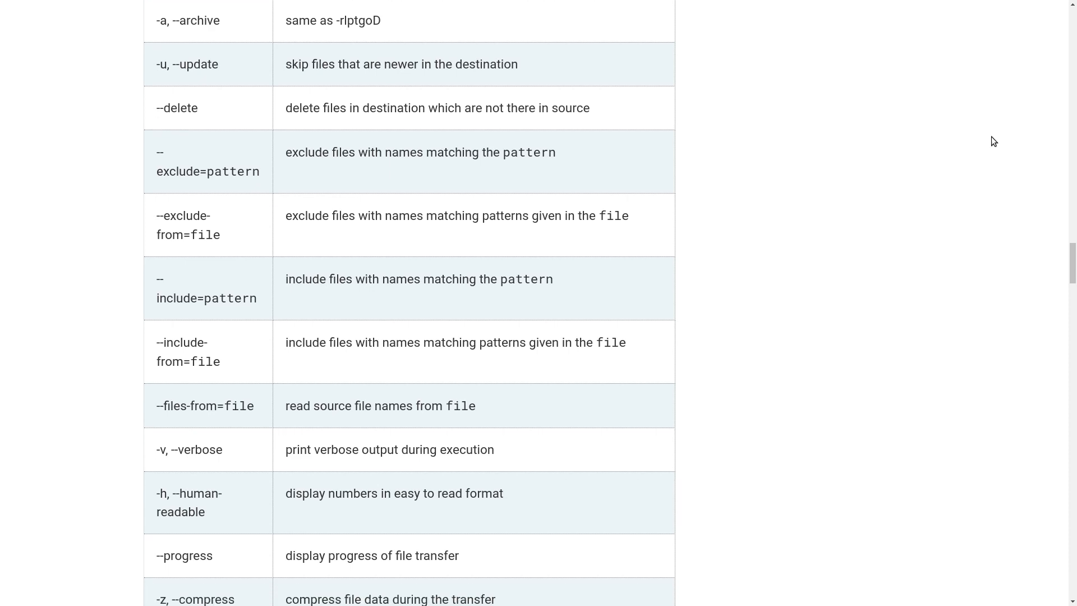